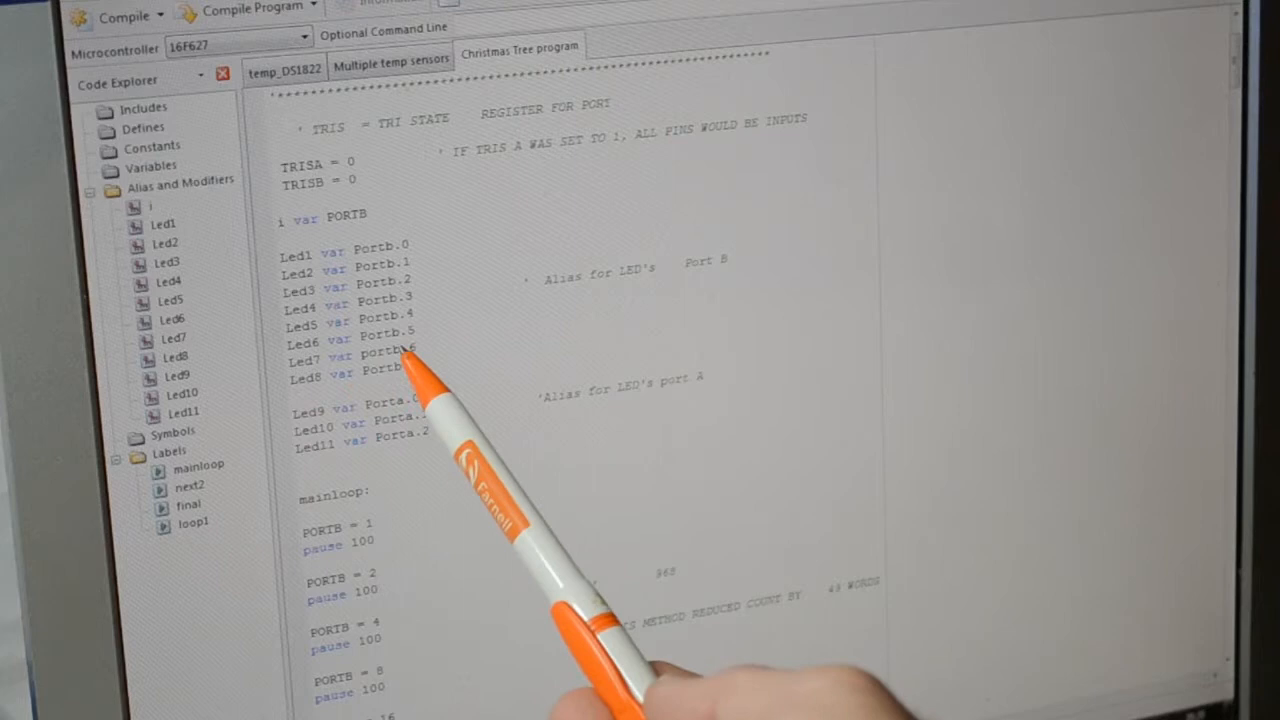
scroll(down, 3)
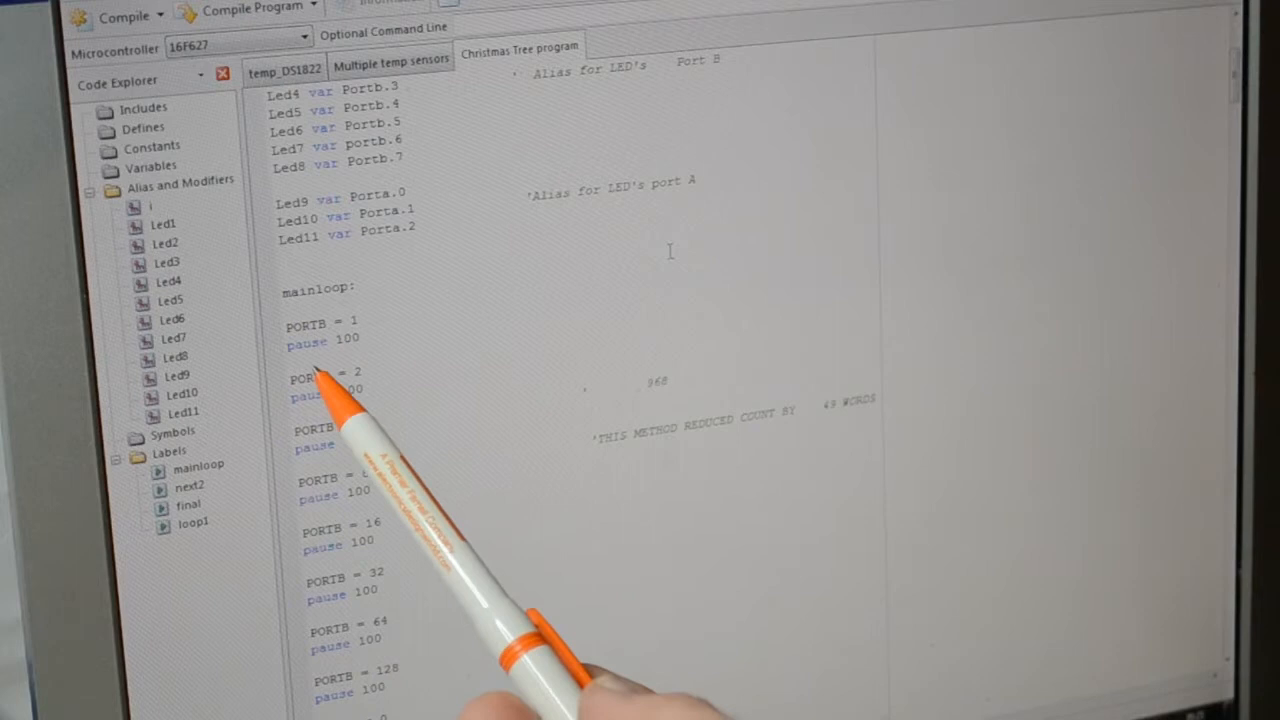
mouse_move(330, 590)
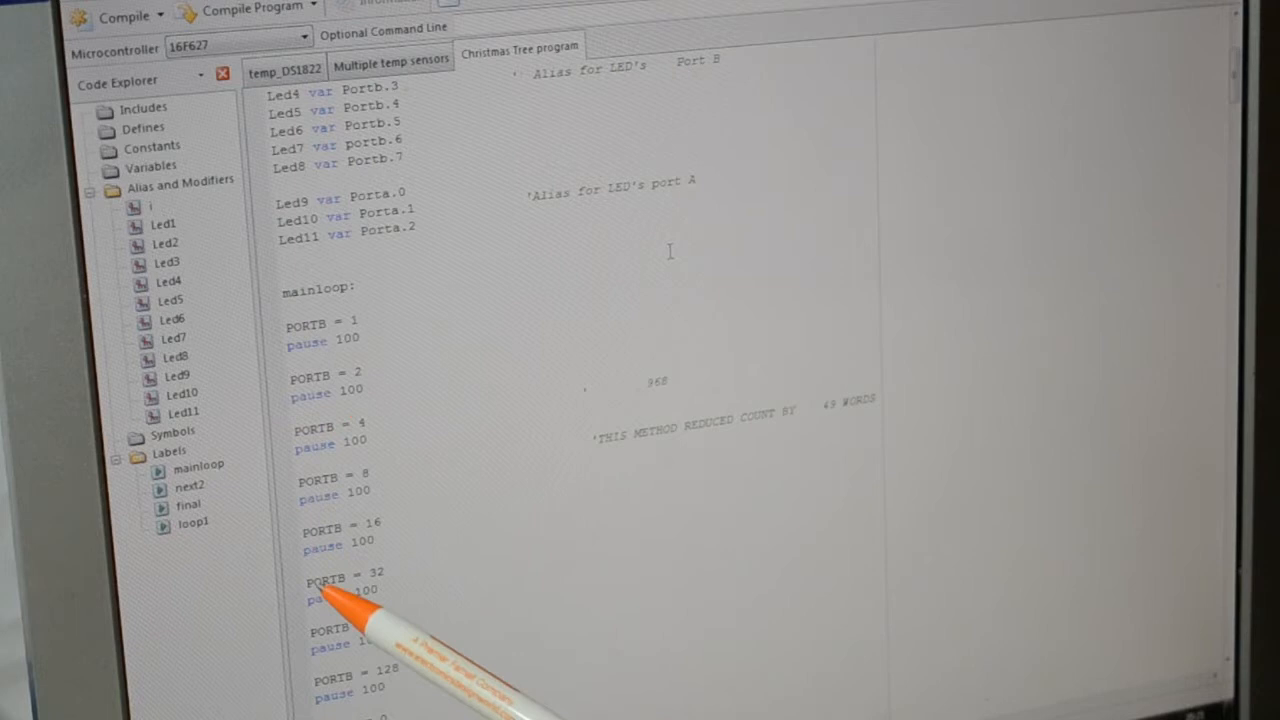